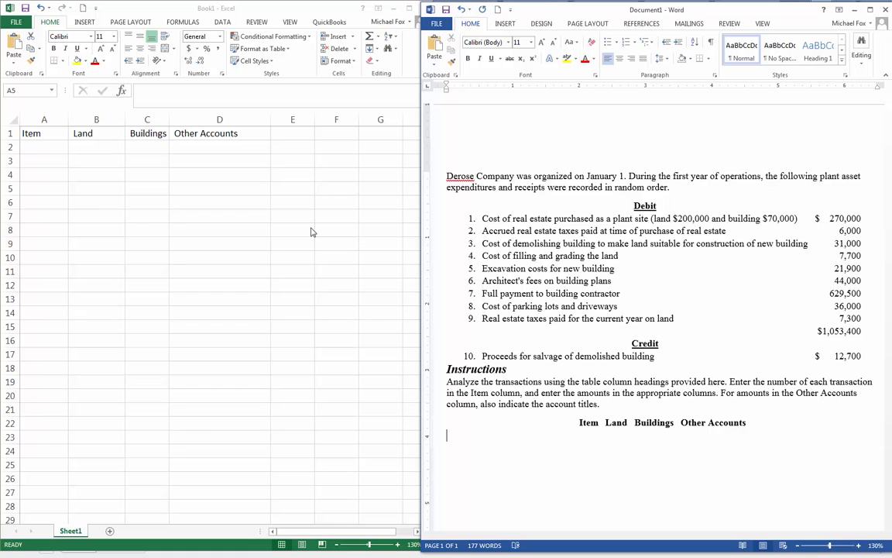
mouse_move(37, 173)
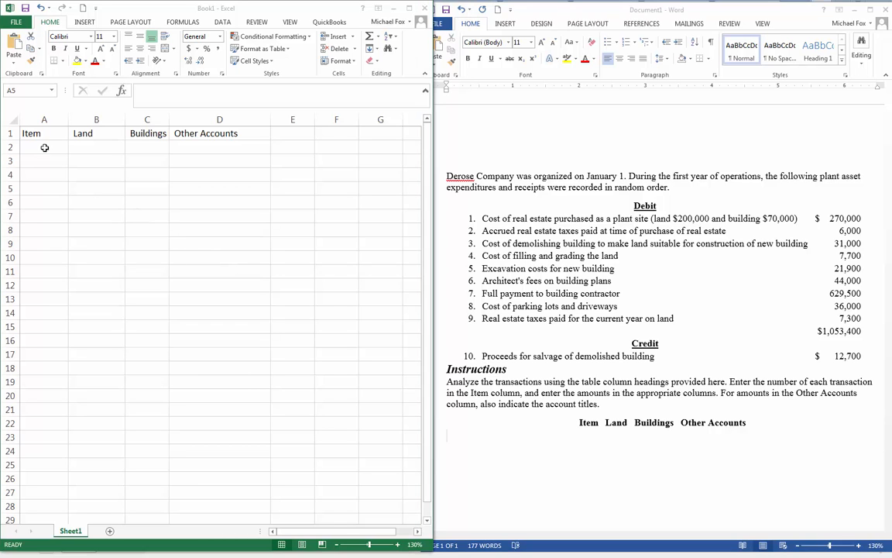
Enter item 1 with $200,000 under Land and $70,000 under Buildings.
click(43, 147)
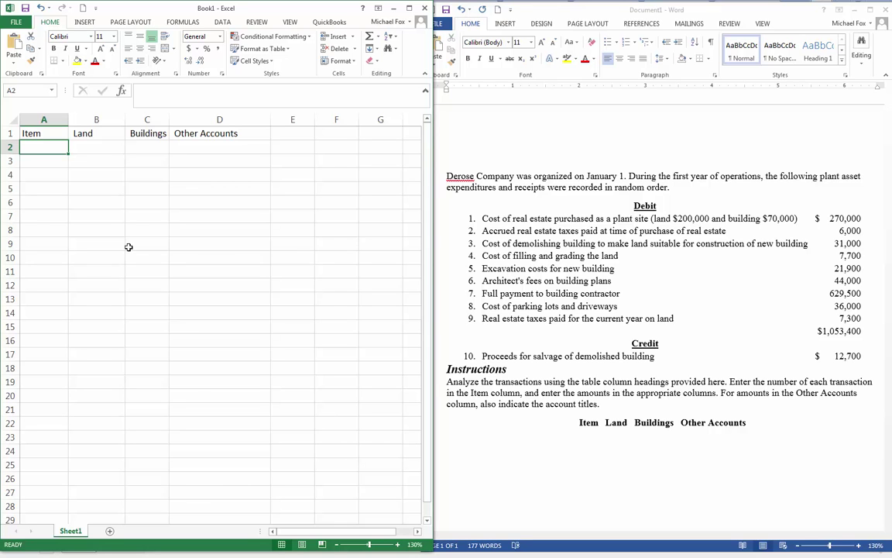
text(1)
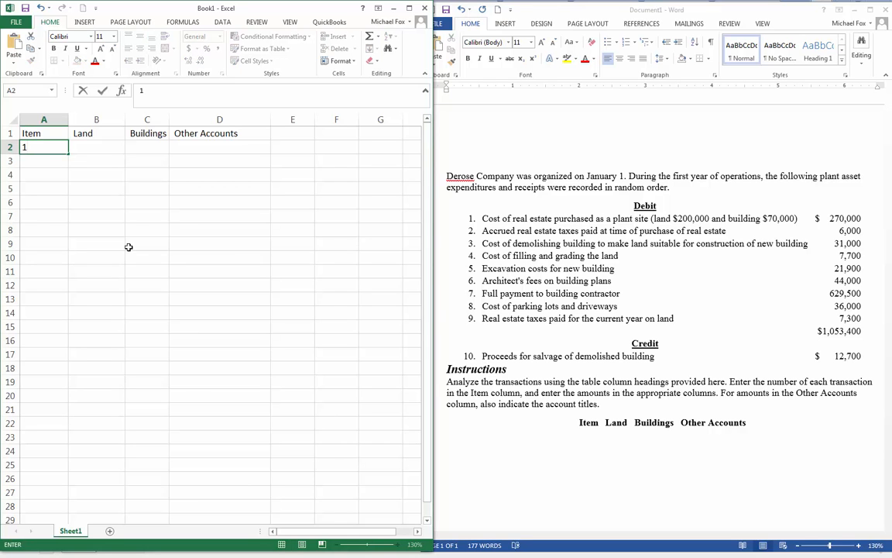
key(Tab)
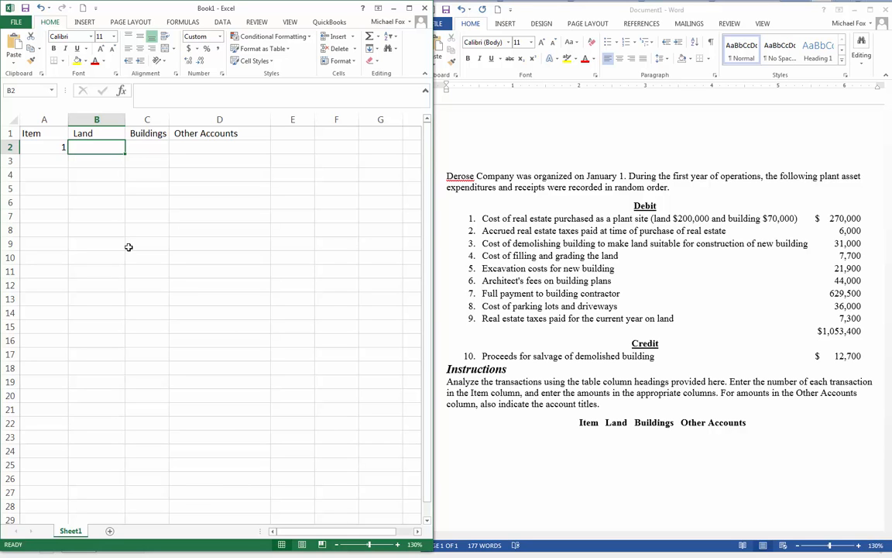
text(200,000)
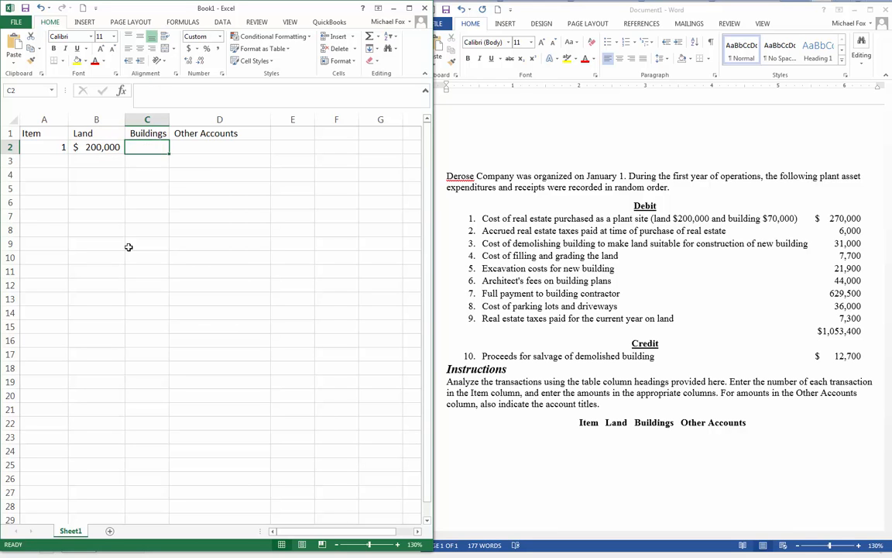
text(700)
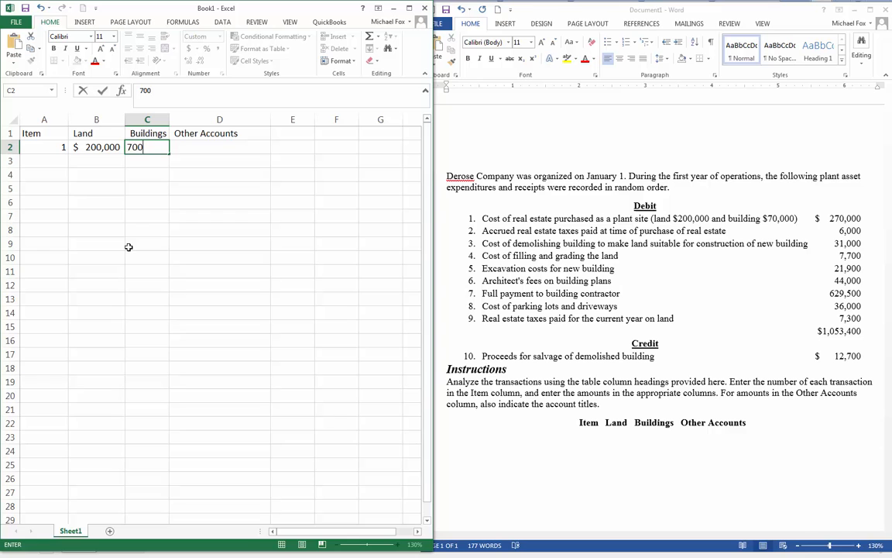
key(Enter)
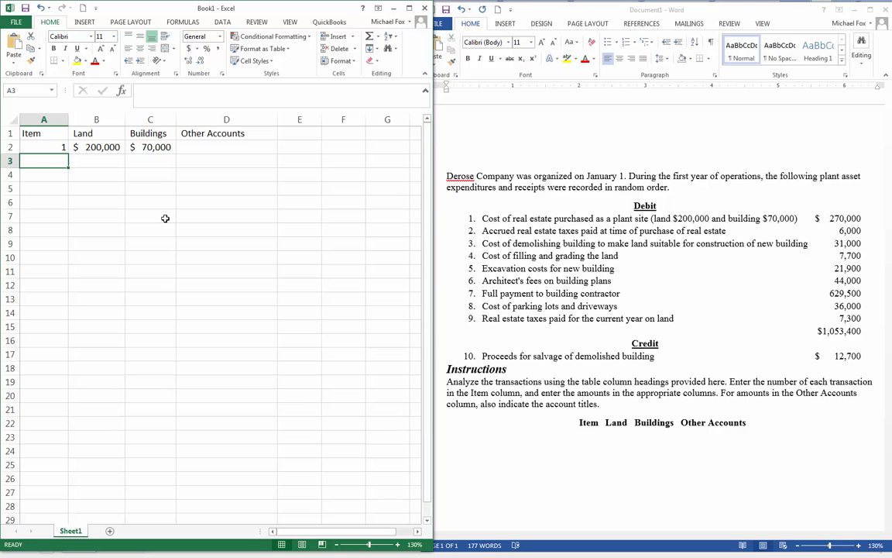
mouse_move(62, 212)
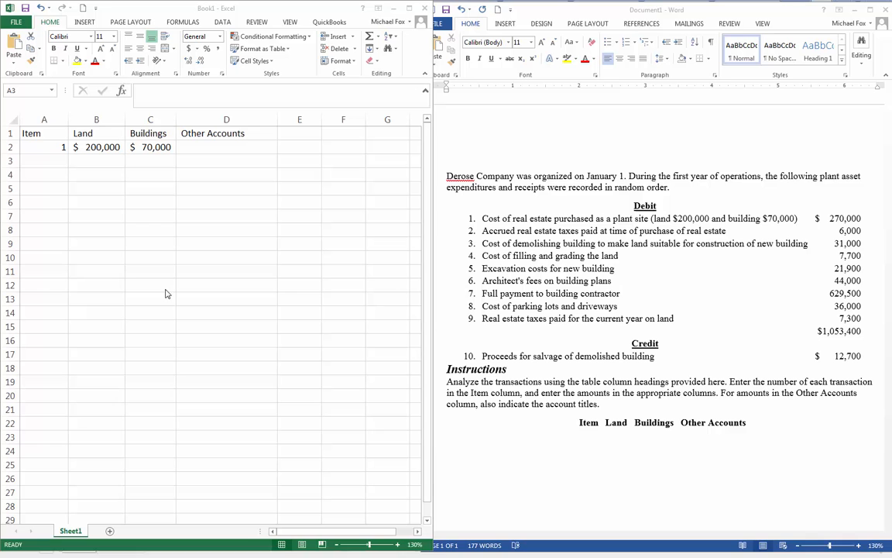
Enter item 2 with $6,000 under Land.
text(2)
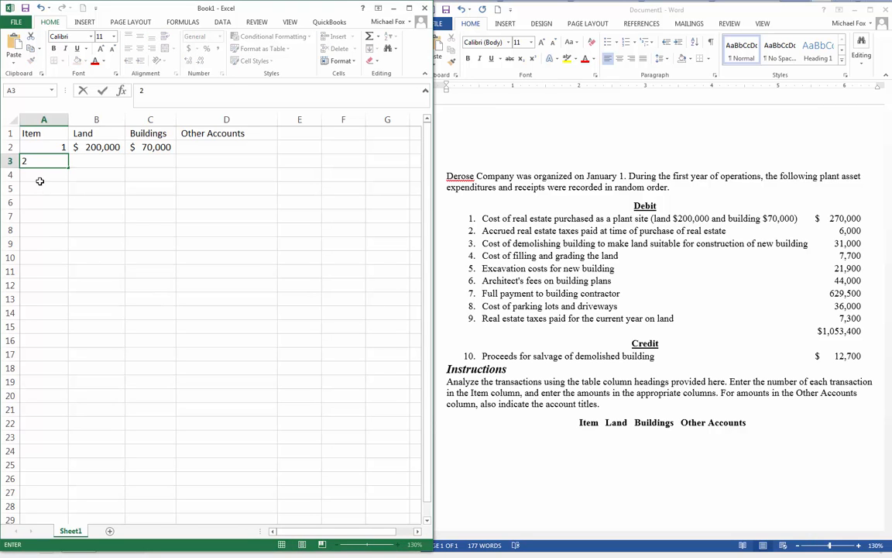
key(Tab)
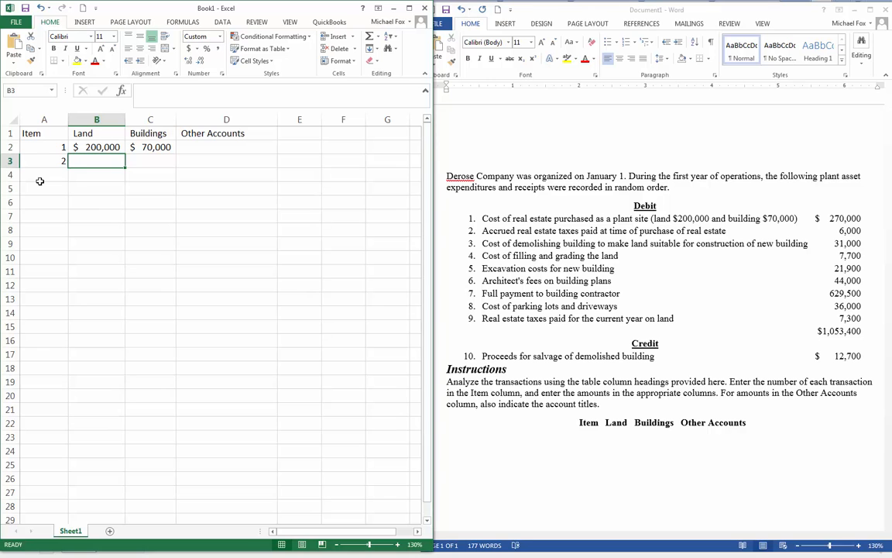
text(6)
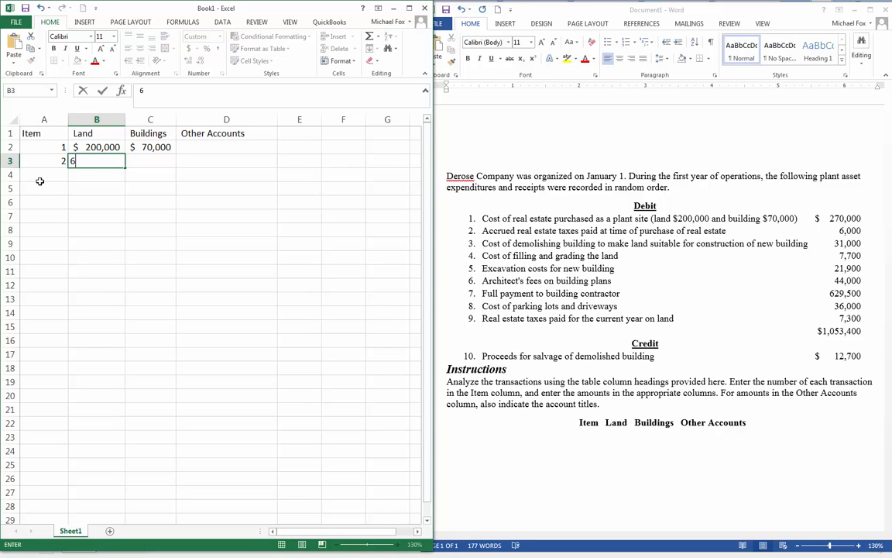
text(000)
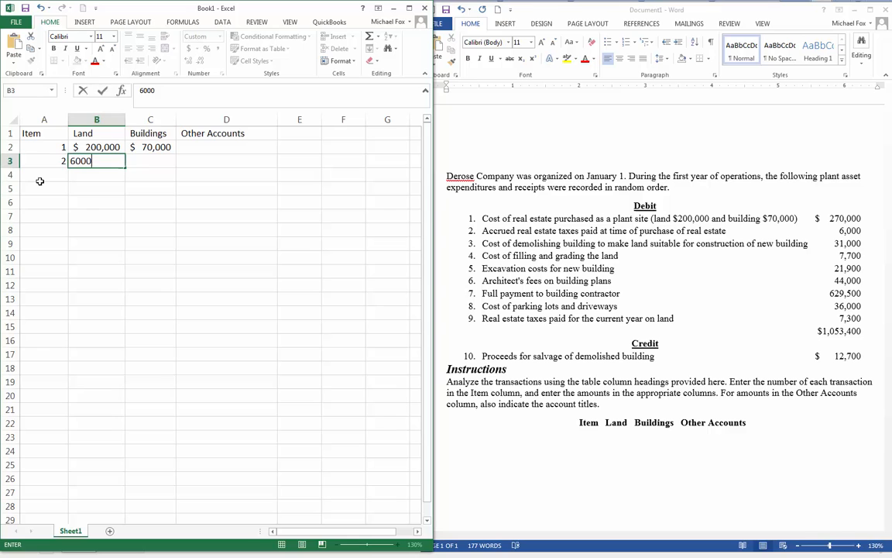
key(Enter)
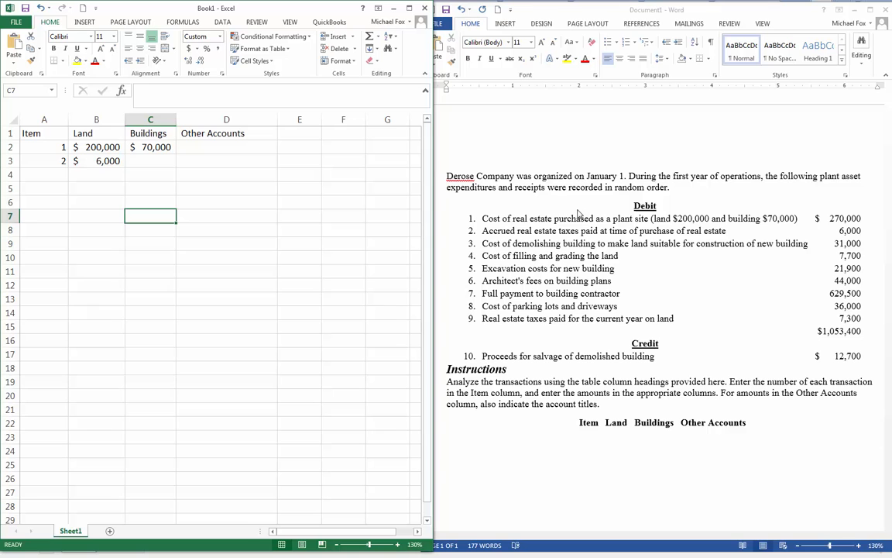
mouse_move(504, 243)
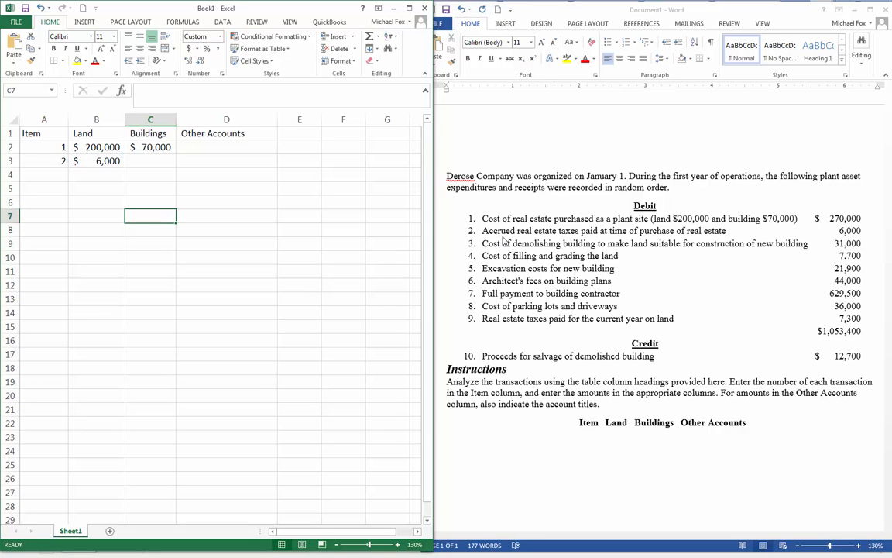
mouse_move(208, 209)
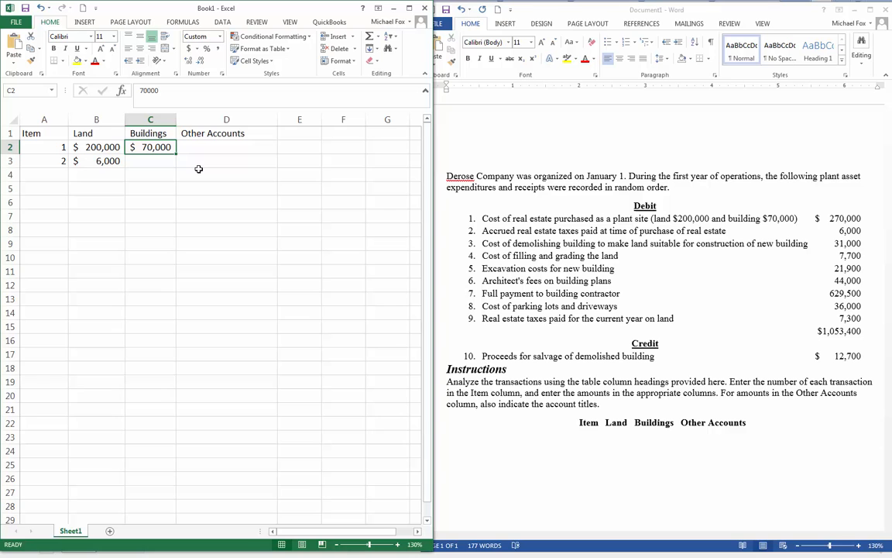
Clear item 1's $70,000 Buildings amount and revise its Land amount to $270,000.
key(Delete)
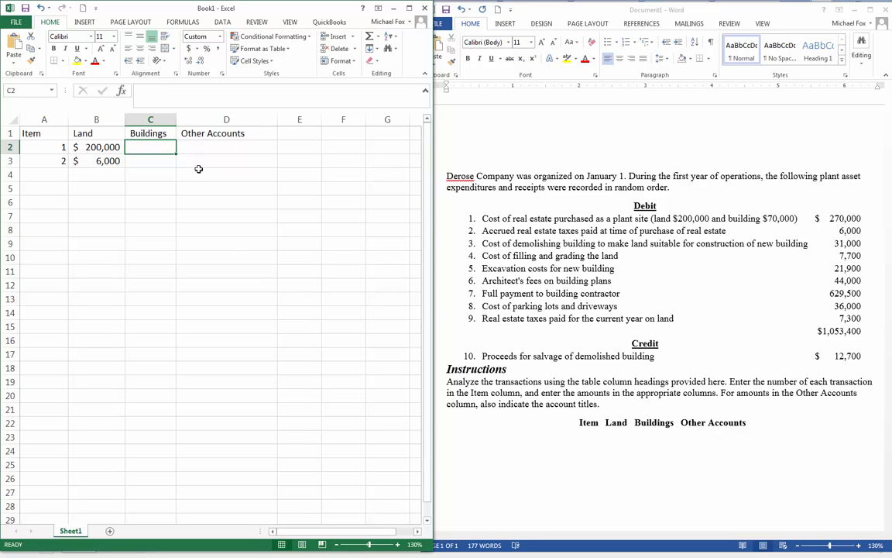
click(101, 148)
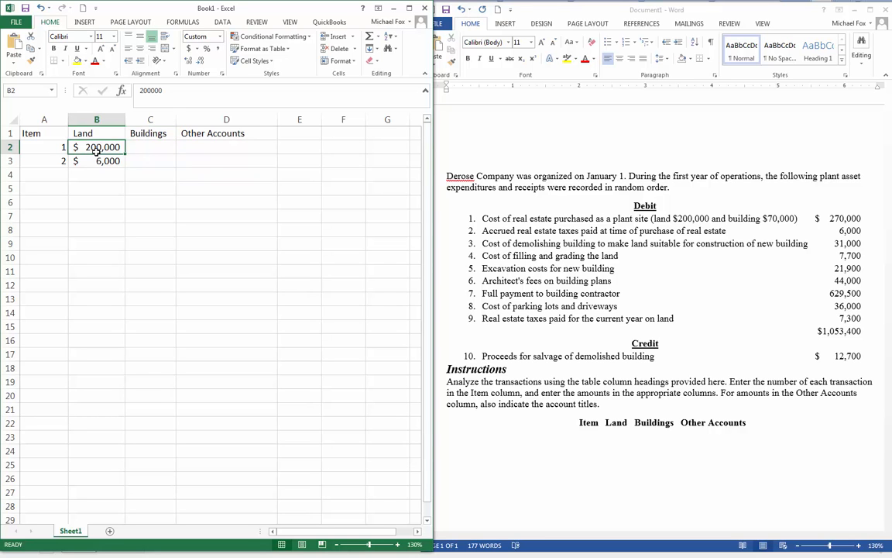
text(2700)
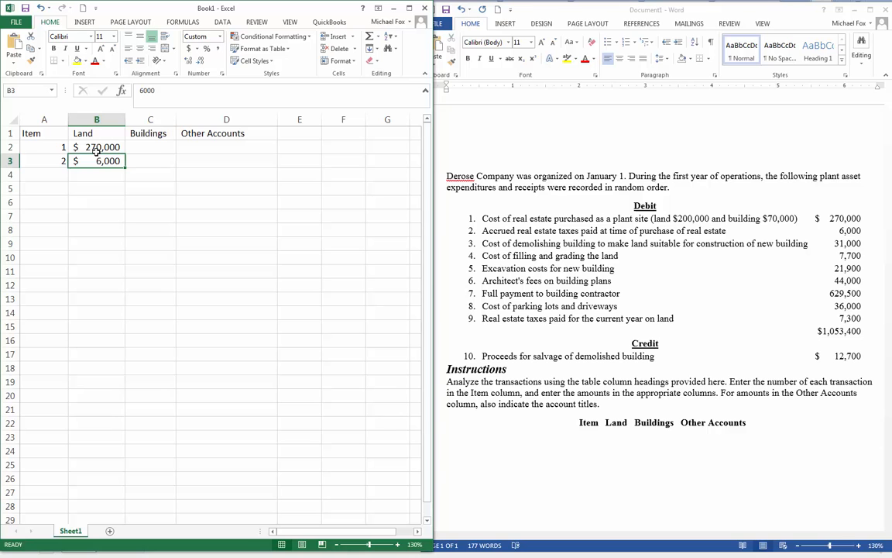
click(96, 145)
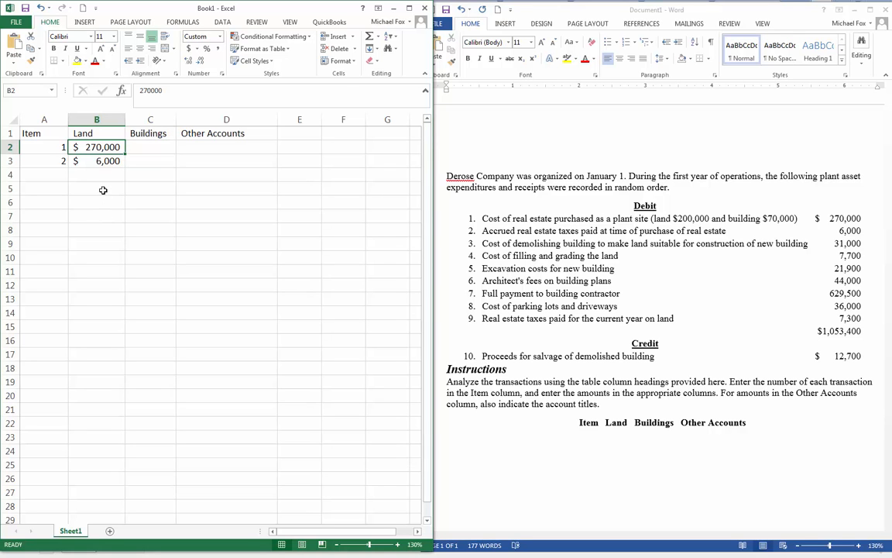
click(43, 173)
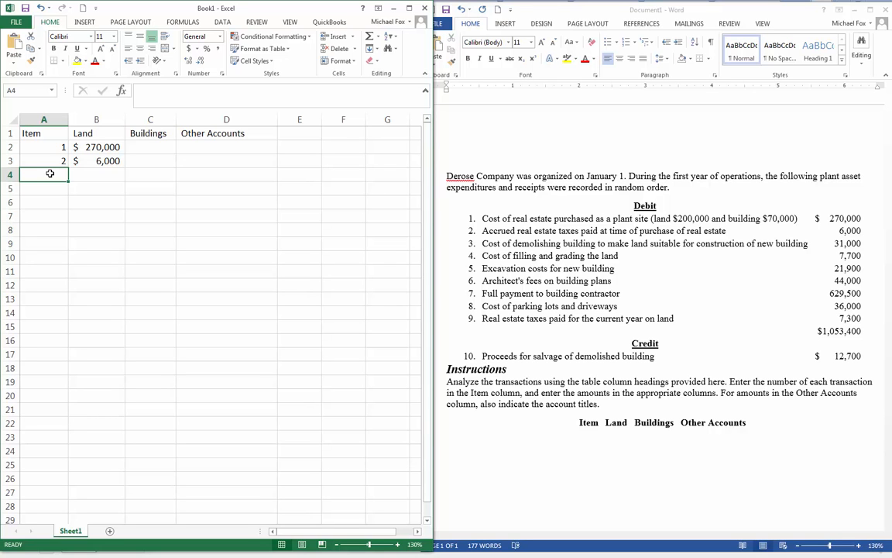
Enter items 3 and 4 under Land as $31,000 and $7,700.
text(3)
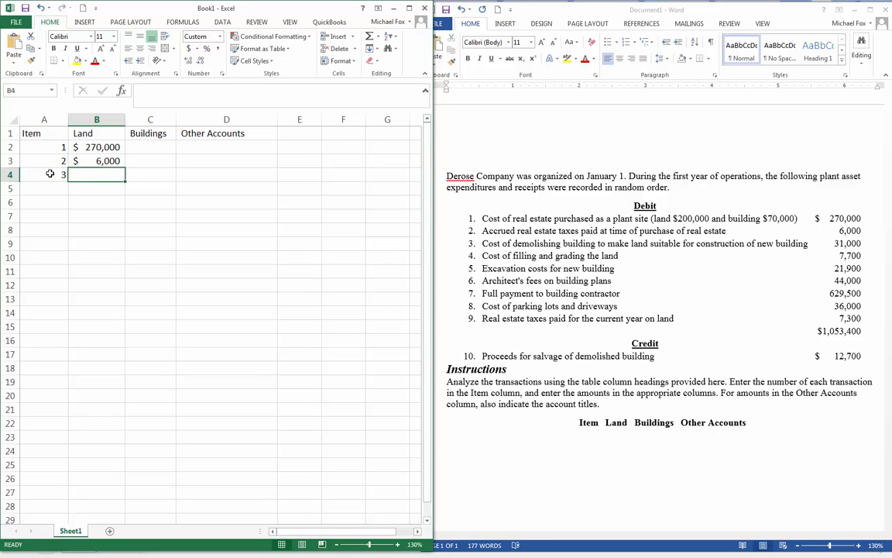
text(310000)
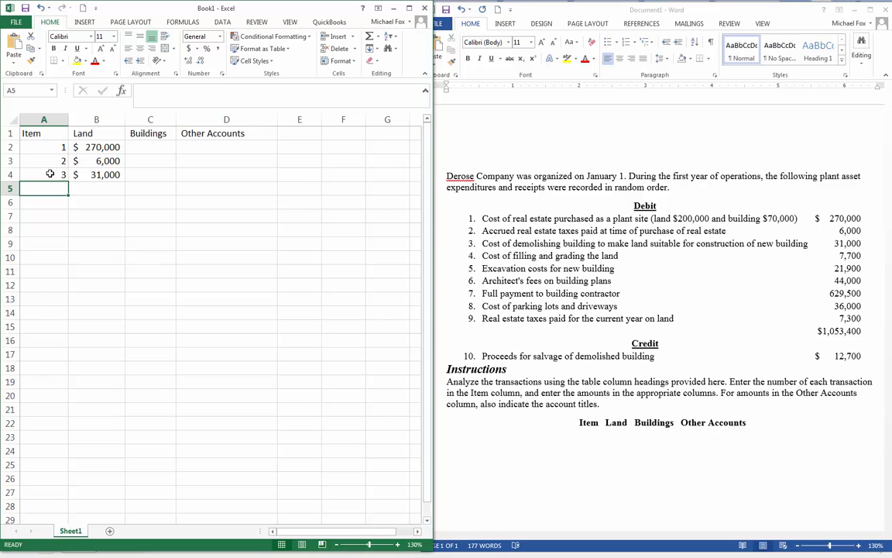
text(4)
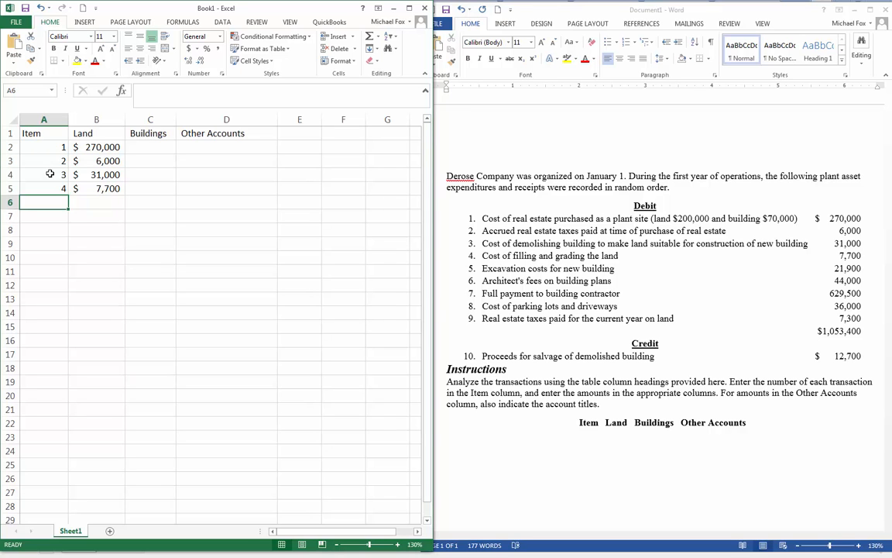
Enter items 5, 6 and 7 under Buildings as $21,900, $44,000 and $629,500, then begin item 8.
text(5)
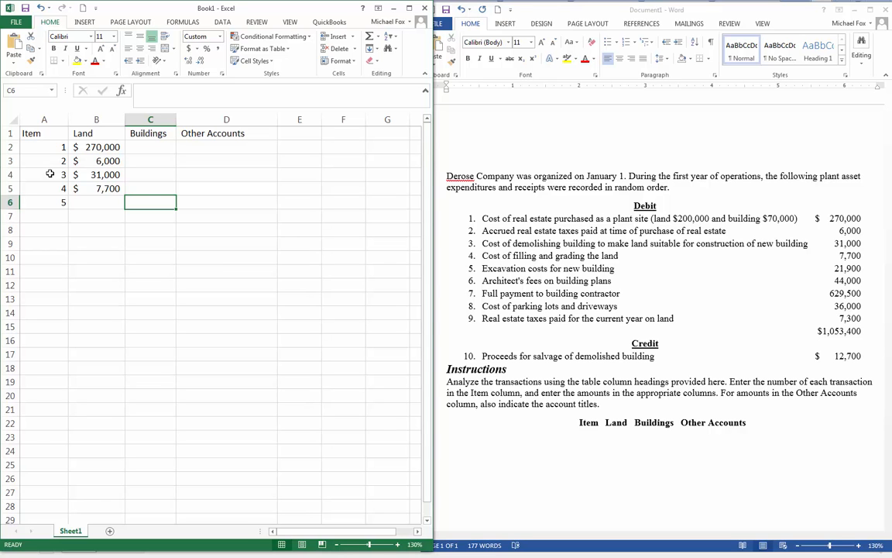
text(21900)
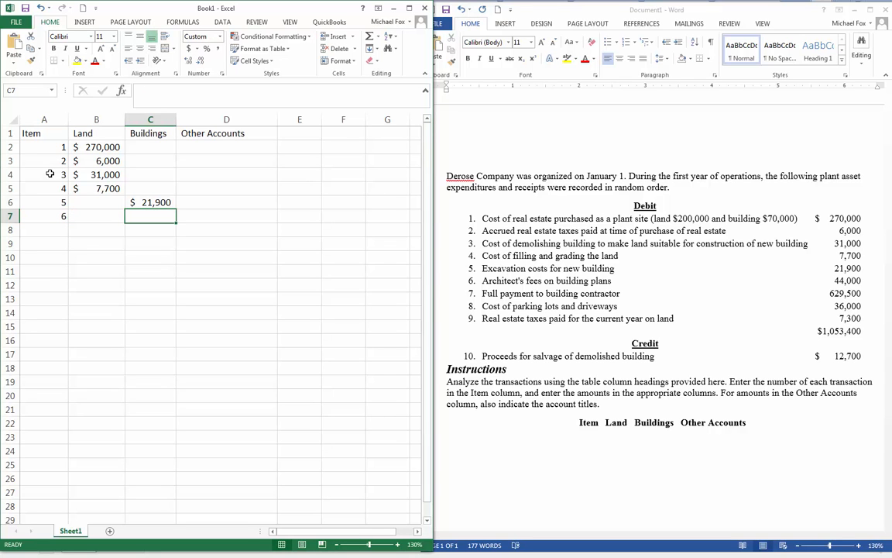
text(440000)
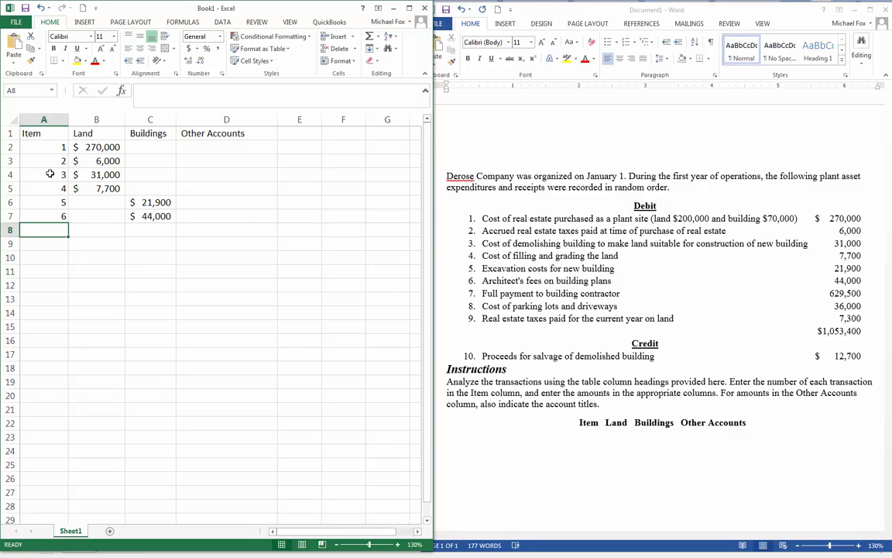
text(7)
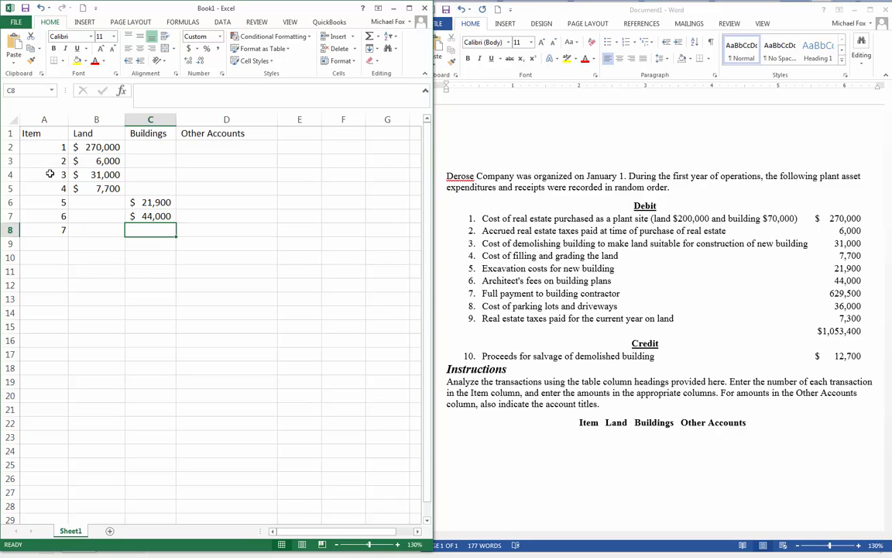
text(629500)
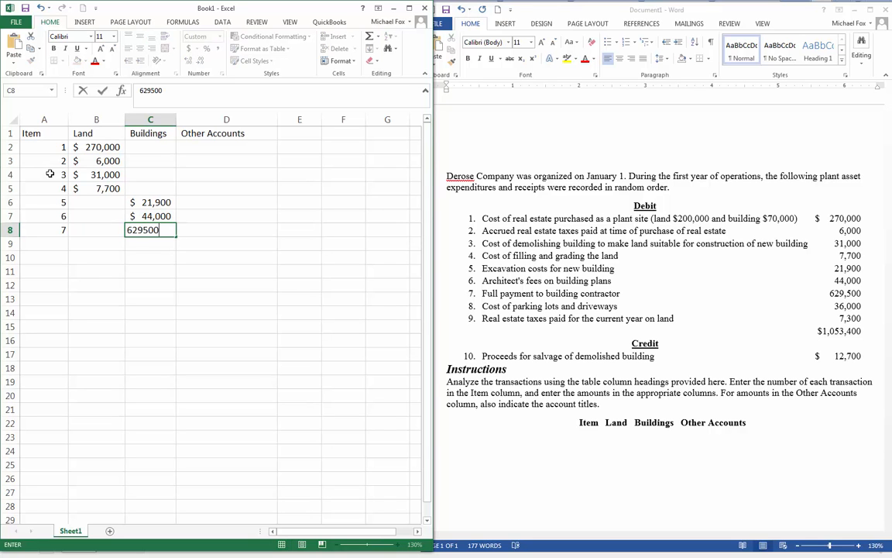
key(Enter)
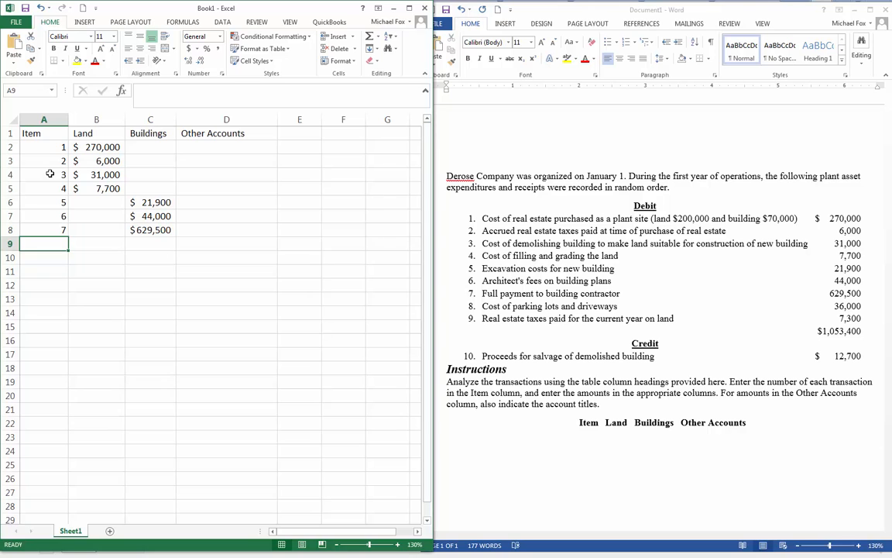
text(8)
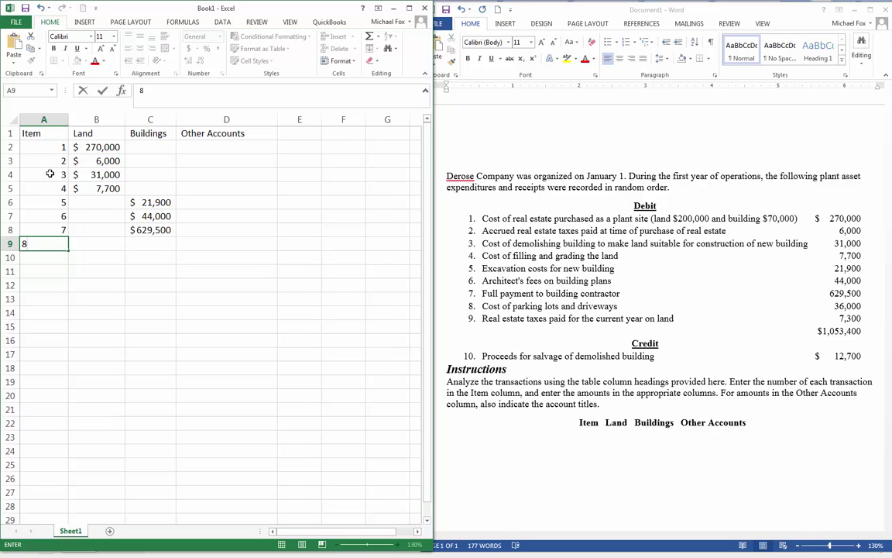
Enter items 8 and 9 under Other Accounts as $36,000 and $7,300.
click(226, 244)
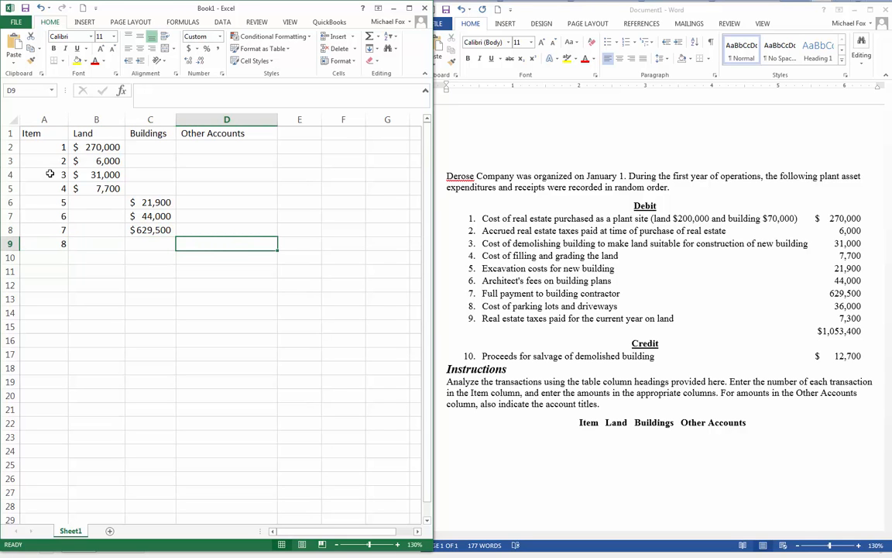
text(36,000)
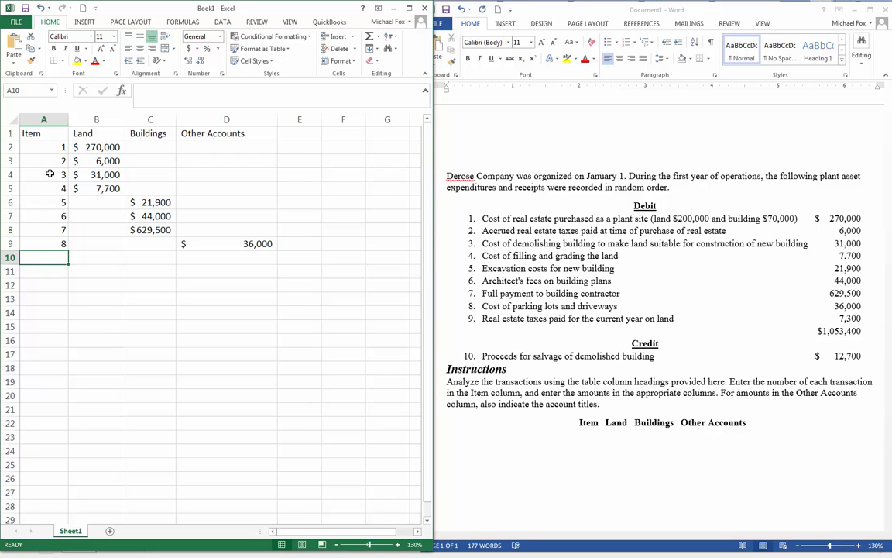
text(9)
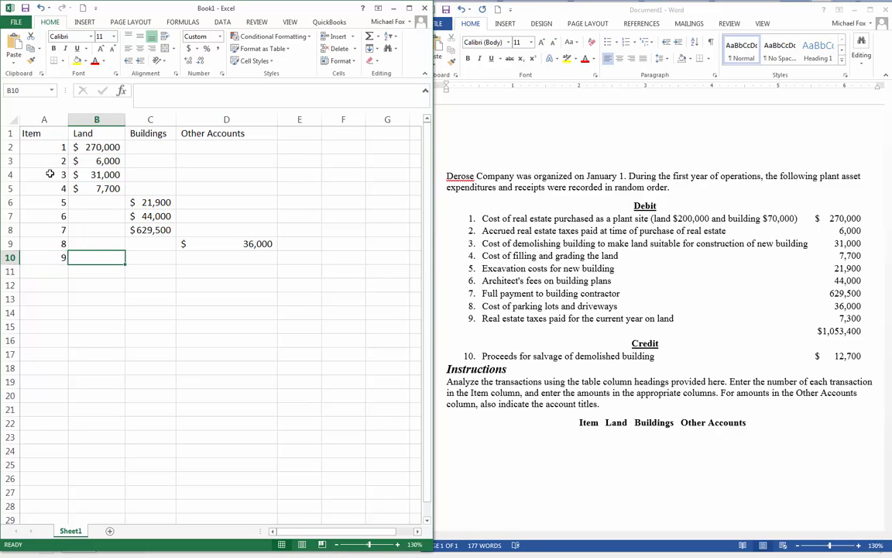
text(7)
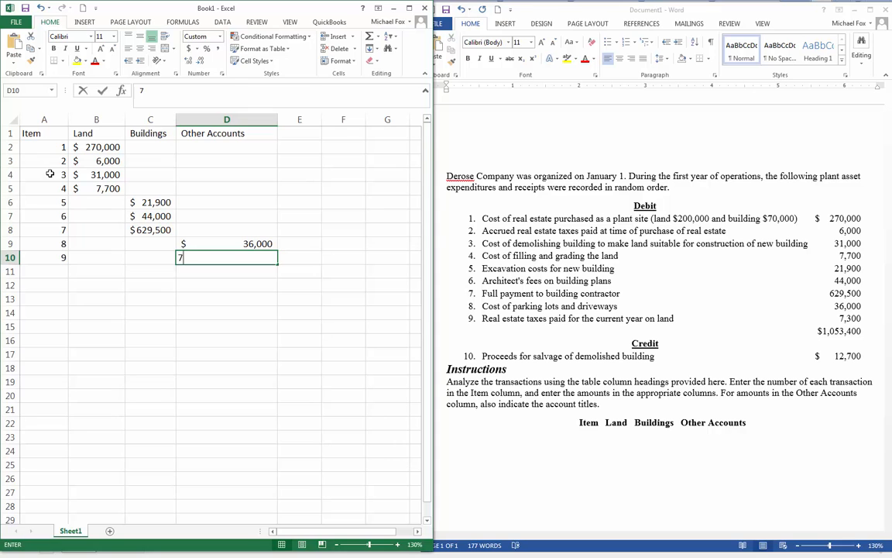
key(Enter)
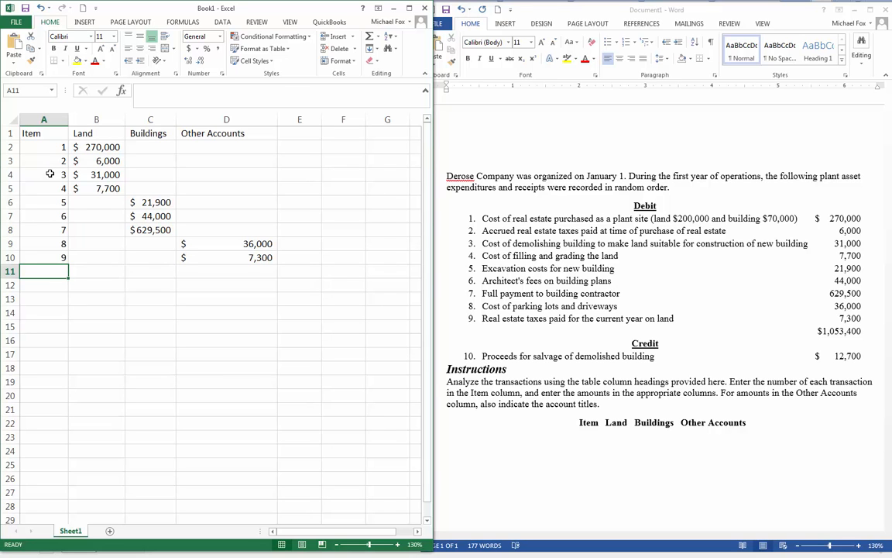
Enter item 10 under Land as a negative $(12,700).
text(10)
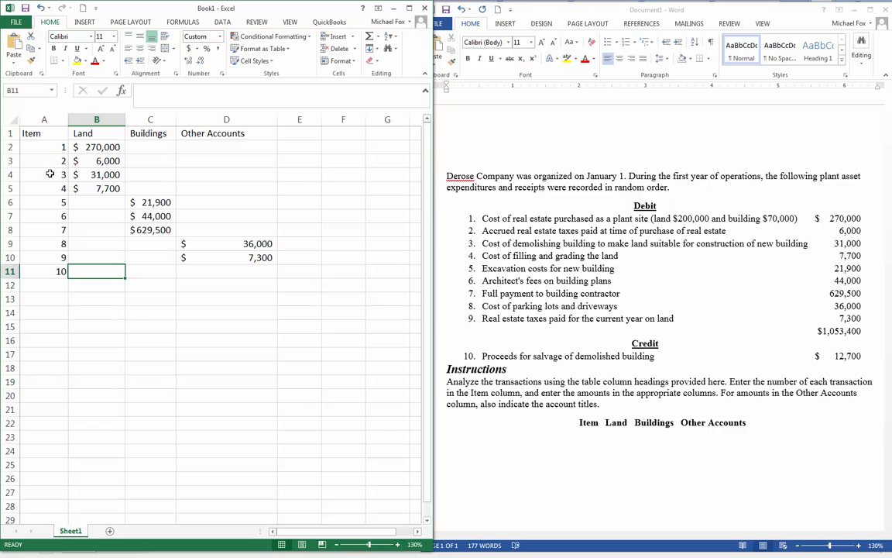
text(-)
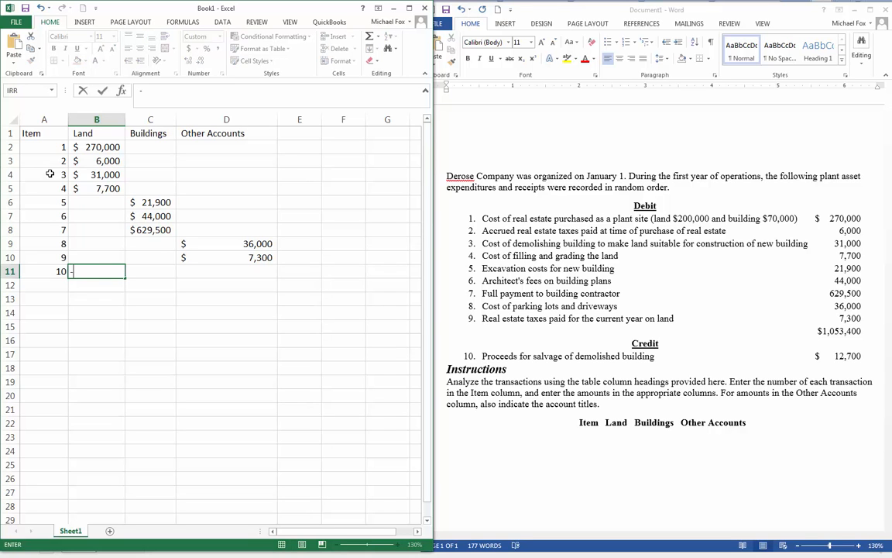
text(127)
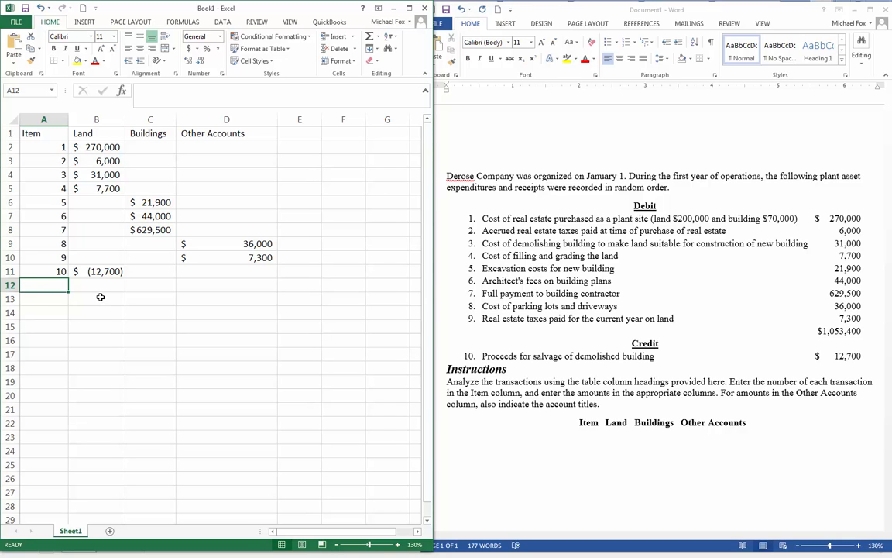
Label the Total row and sum the Land column with =SUM(B2:B11) for $302,000.
text(Total)
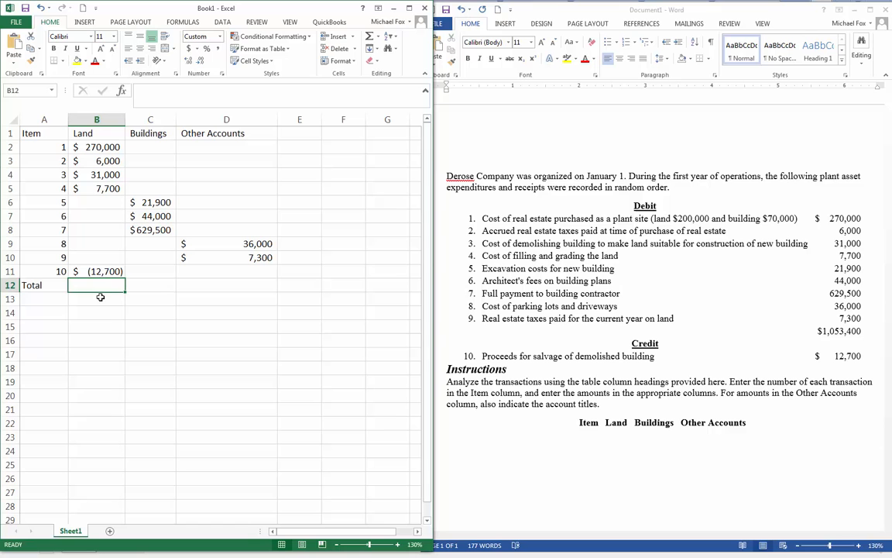
click(369, 38)
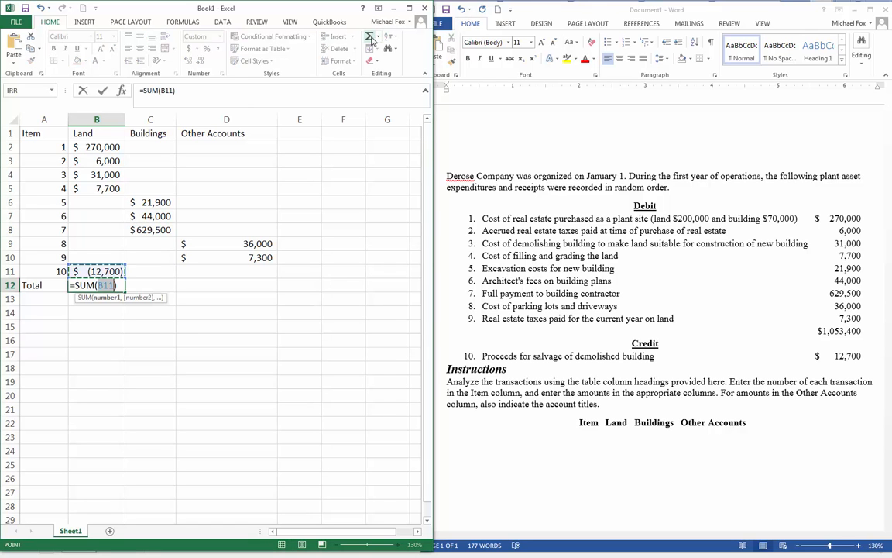
drag(96, 146, 96, 257)
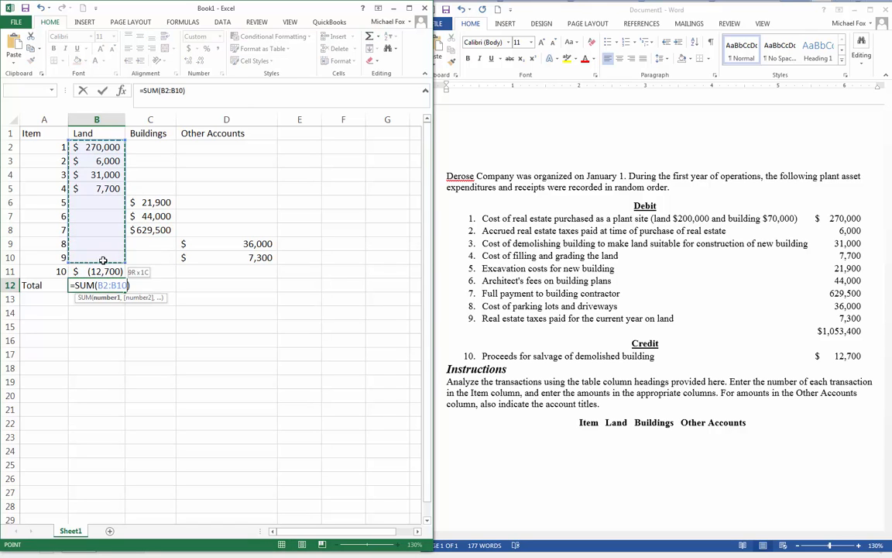
key(Enter)
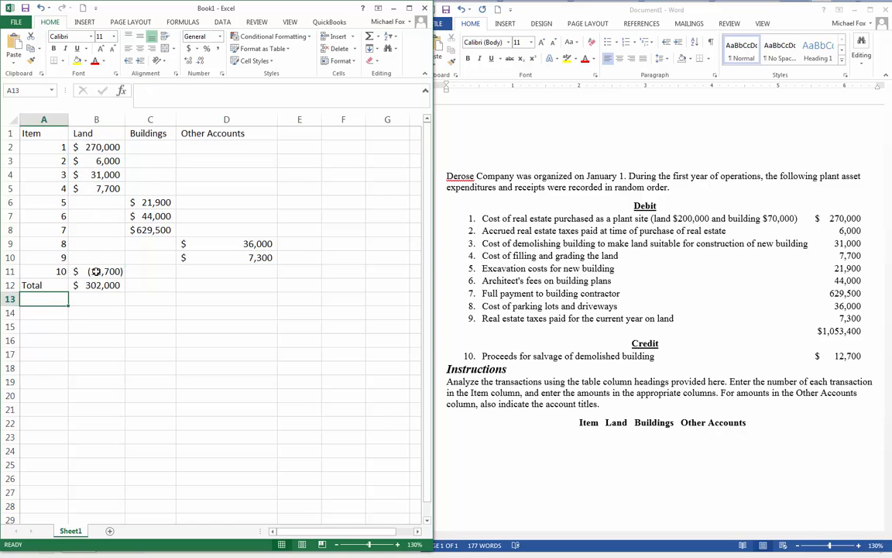
click(96, 285)
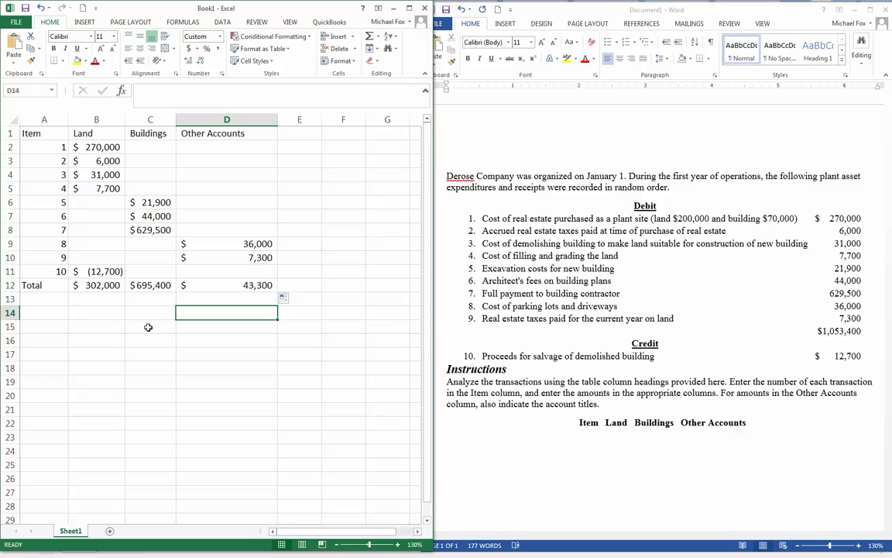
mouse_move(142, 328)
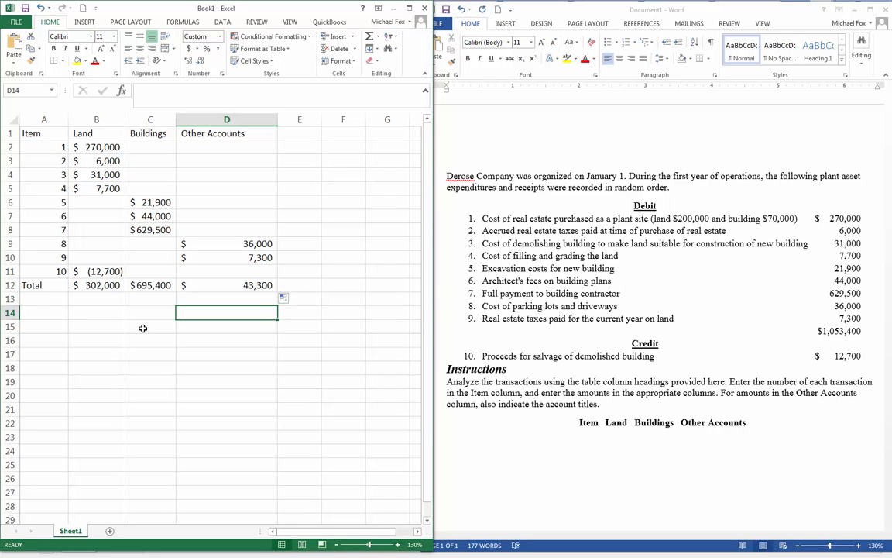